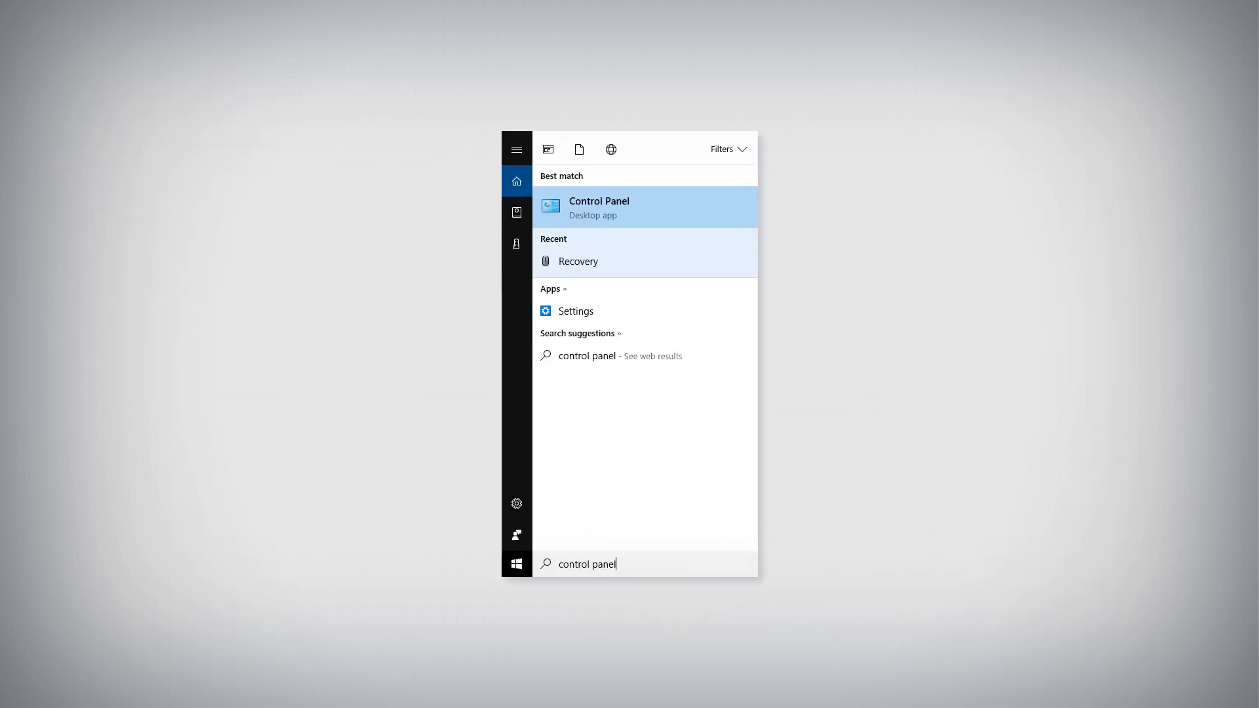
mouse_move(584, 210)
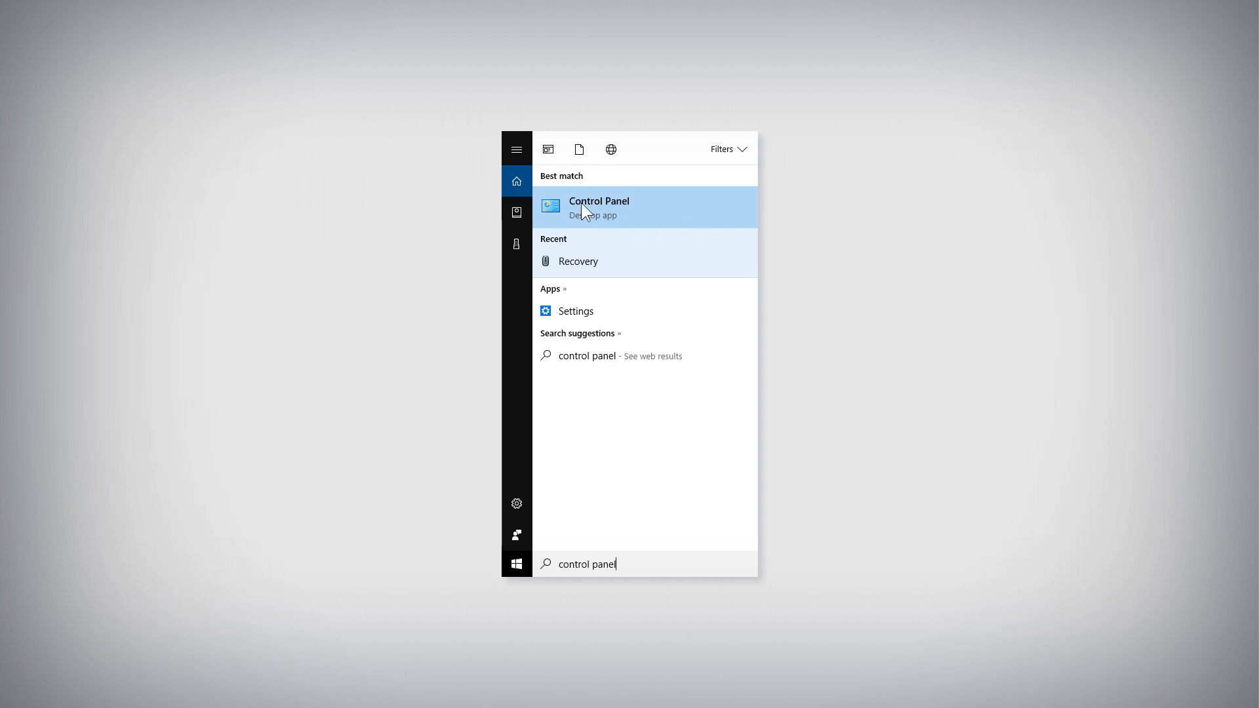
Open Control Panel from the 'control panel' Start menu search results
left_click(599, 201)
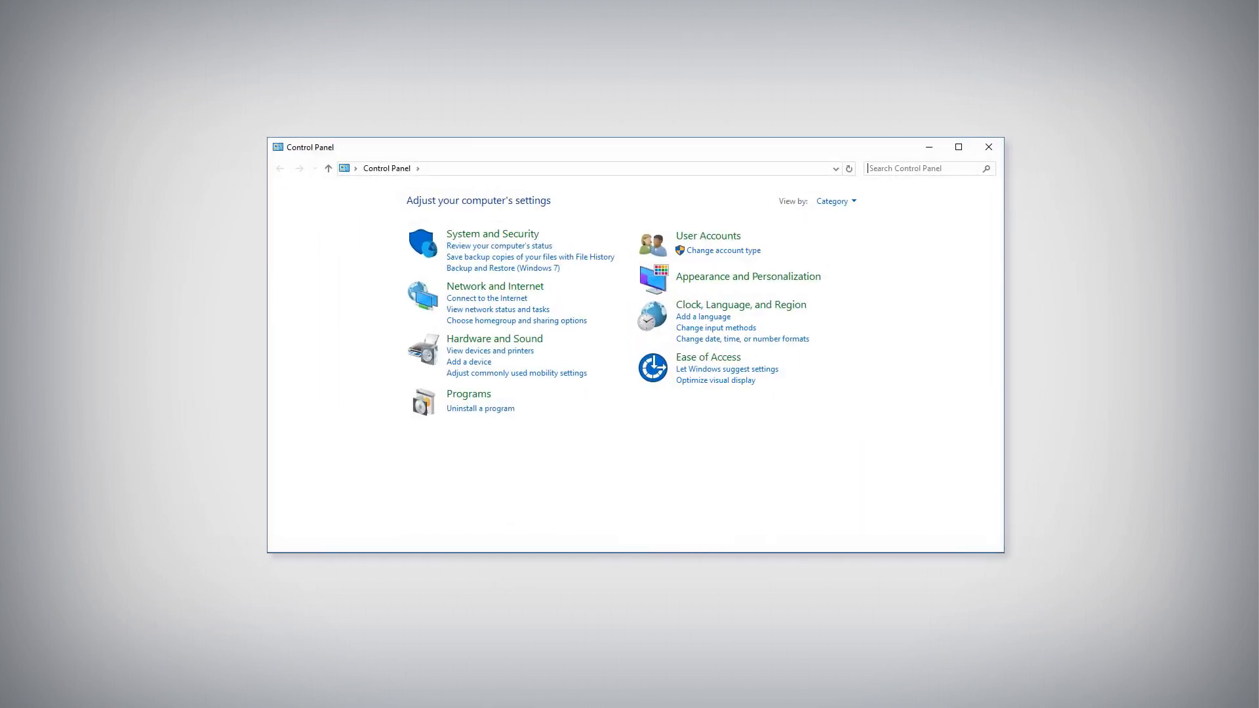
Search Control Panel for 'recovery' and open Configure System Restore in System Properties
type("recovery")
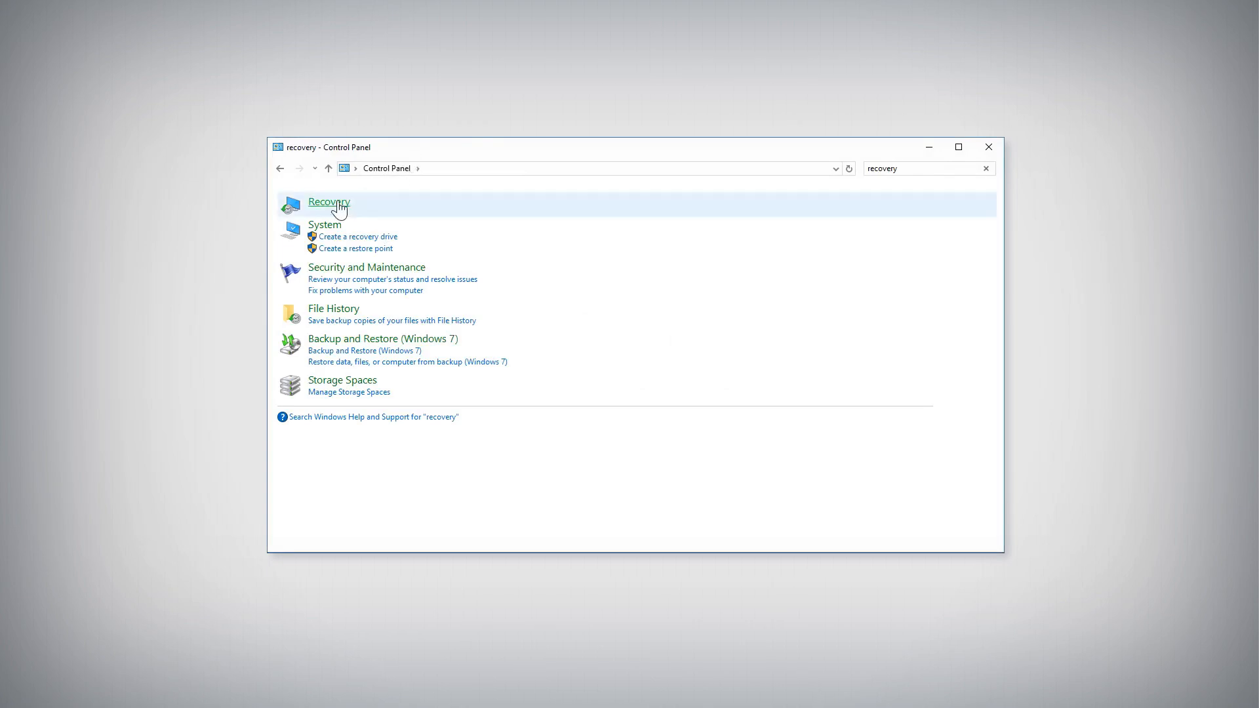
left_click(328, 202)
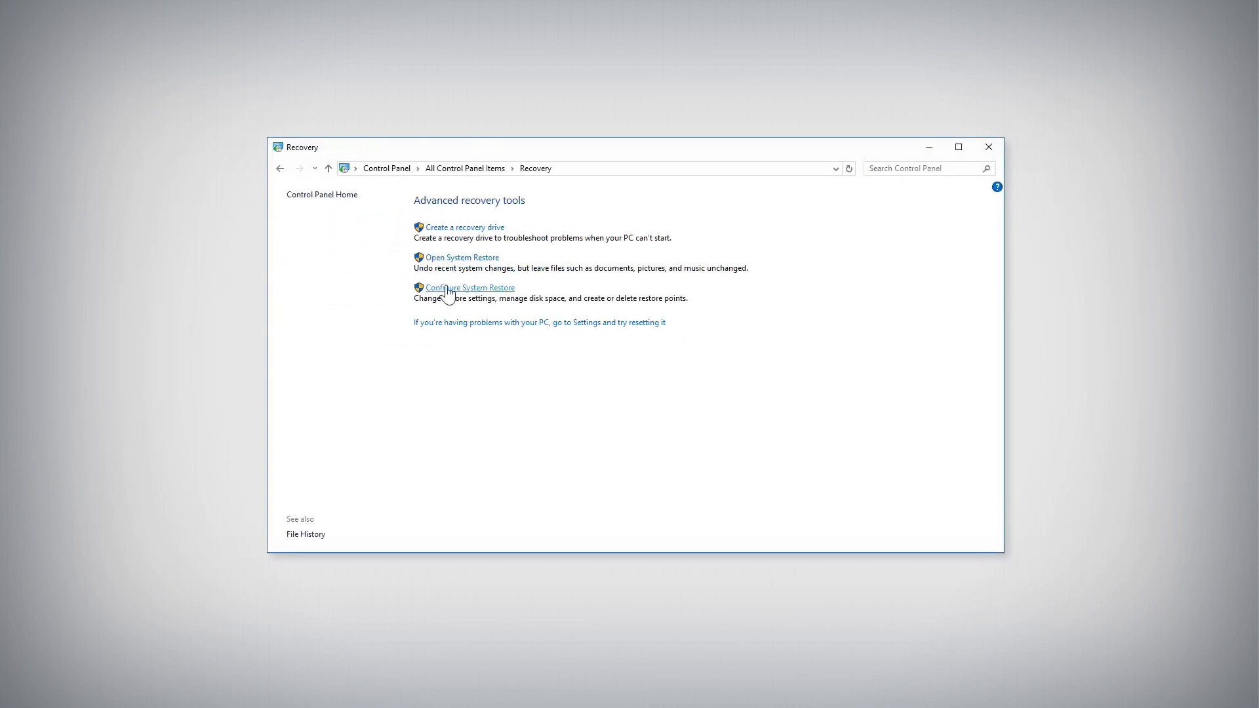
left_click(470, 287)
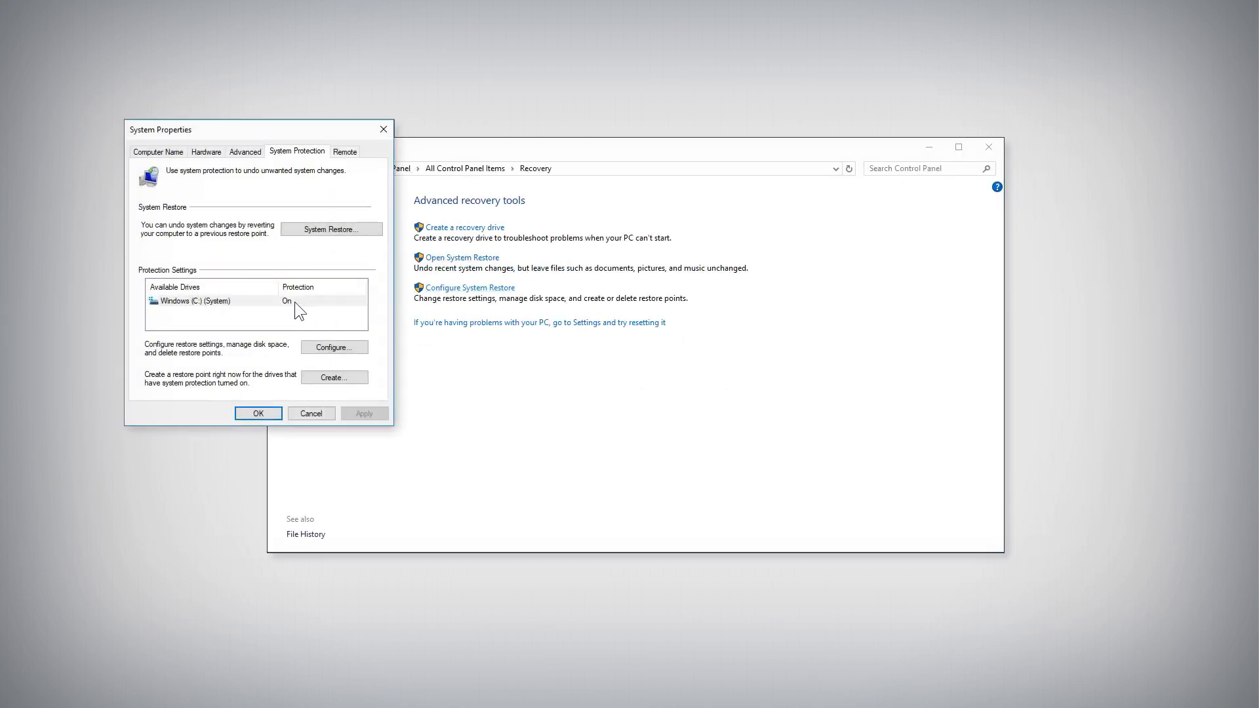
Turn on protection for Windows (C:) at 4% max usage (10.00 GB)
left_click(334, 347)
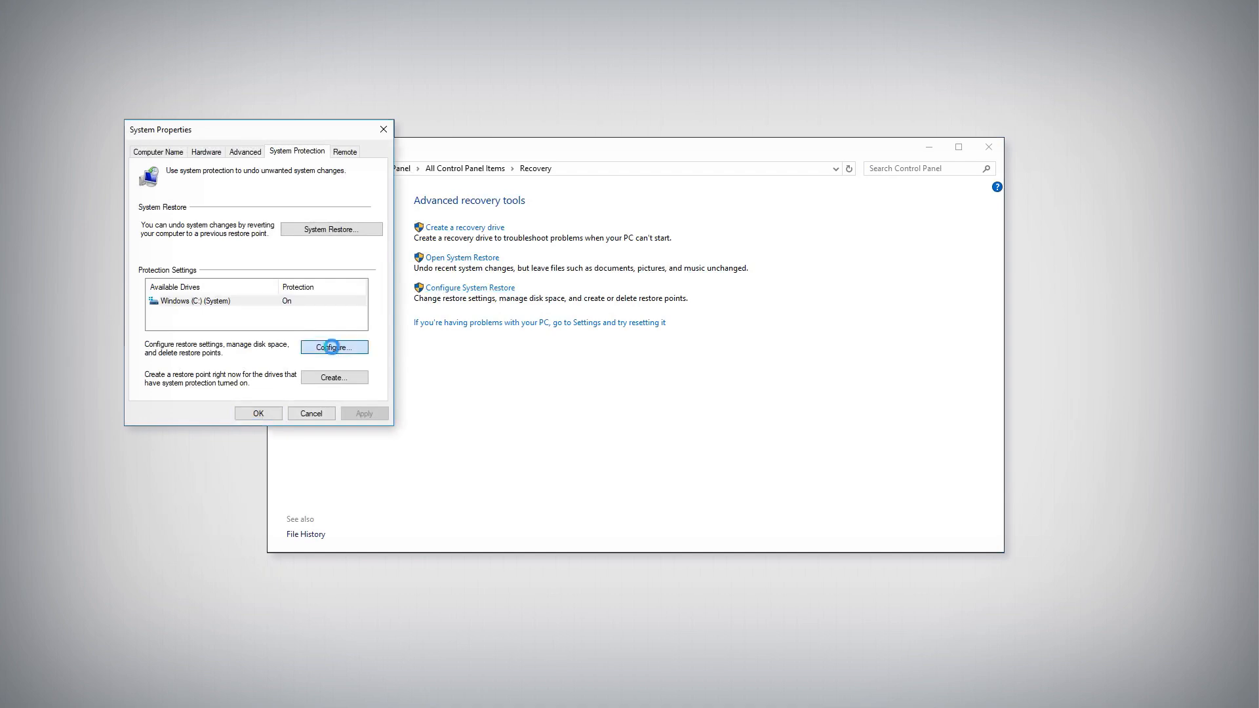
left_click(334, 347)
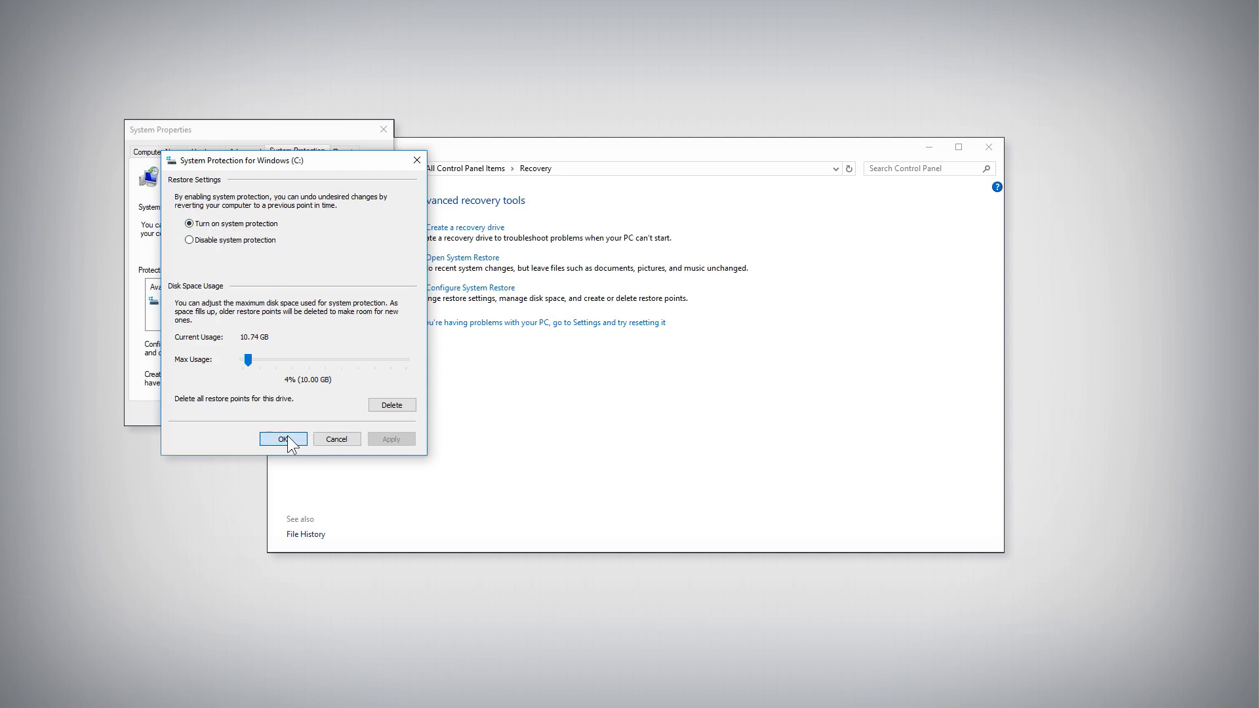
left_click(284, 439)
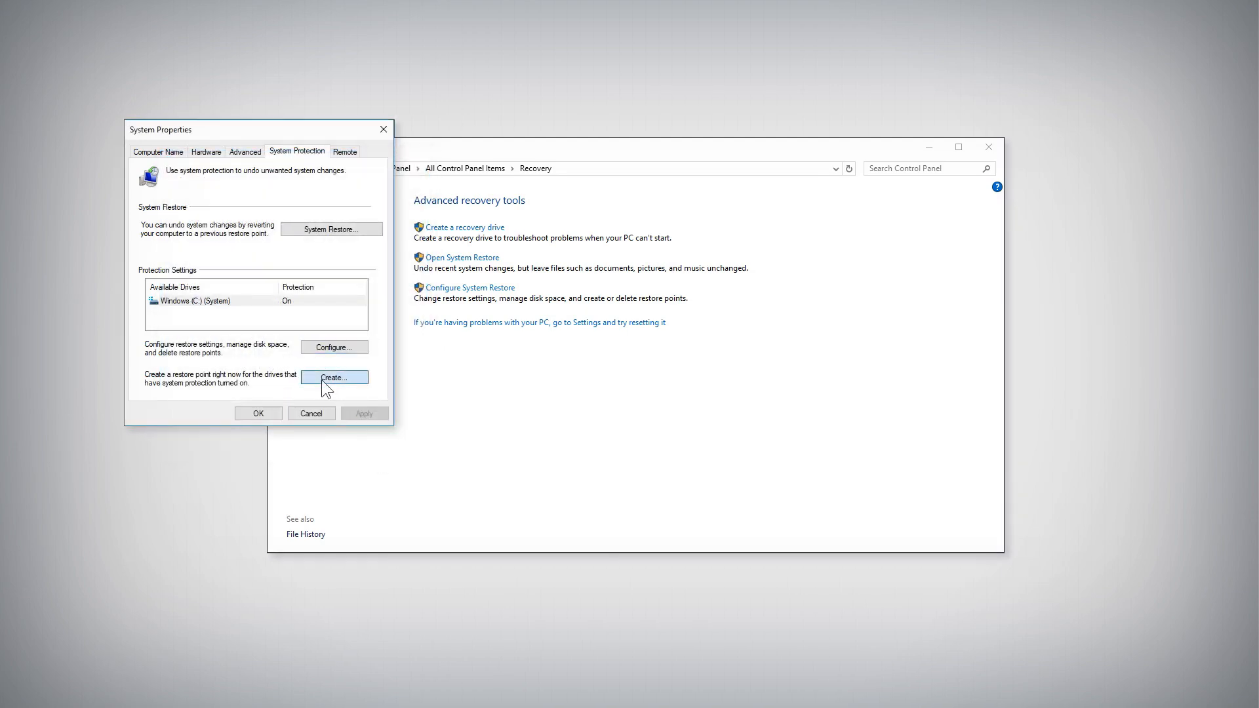
Create a restore point with the description 'Restore'
left_click(335, 377)
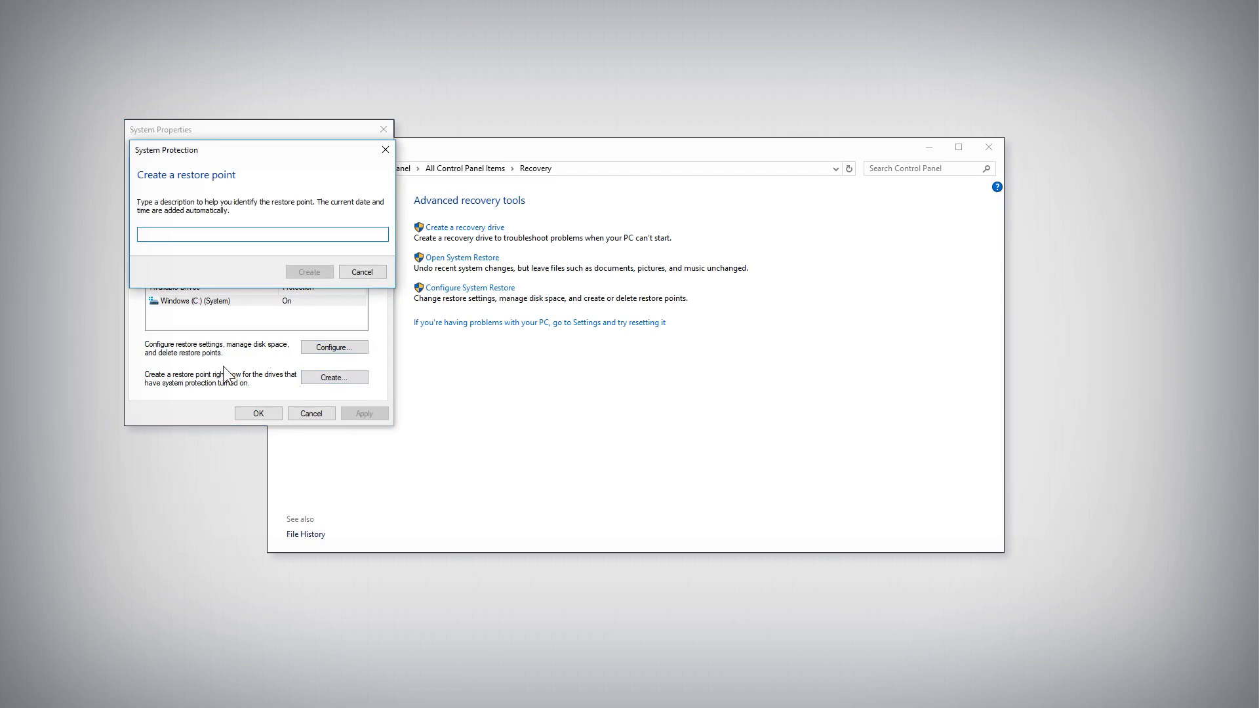
type("Restore")
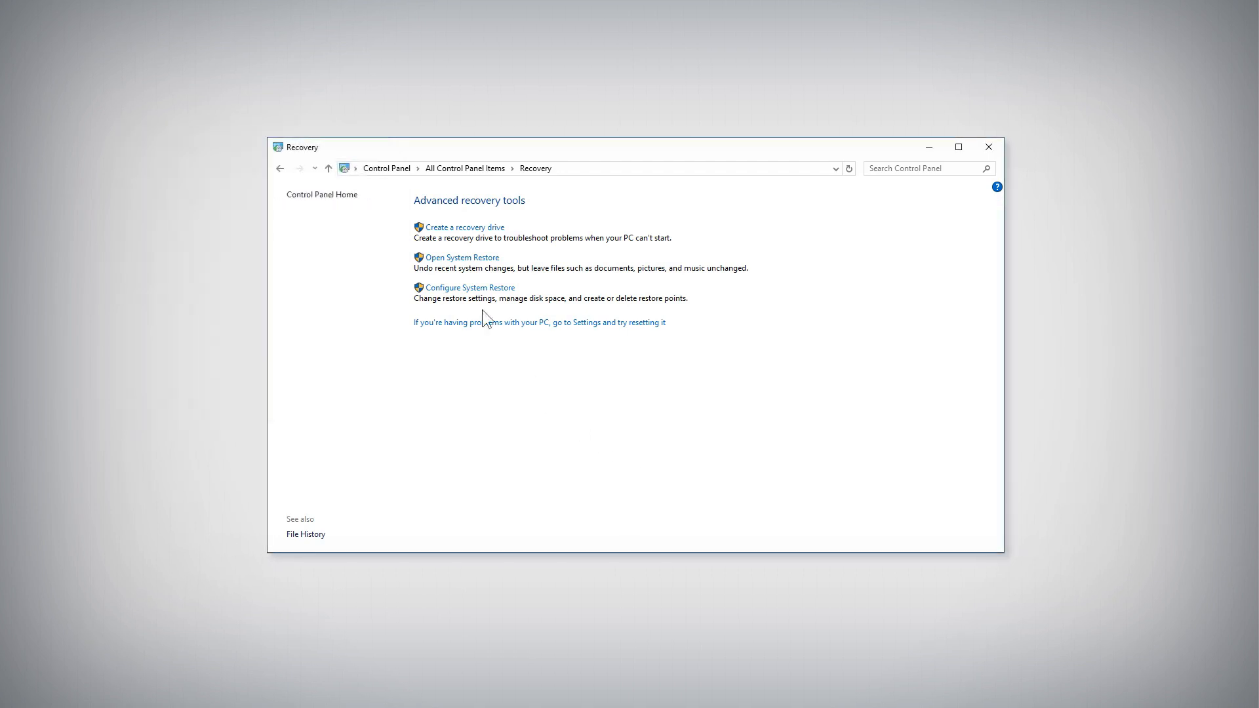
Launch System Restore and select the 8/4/2017 Automatic Restore Point
left_click(462, 257)
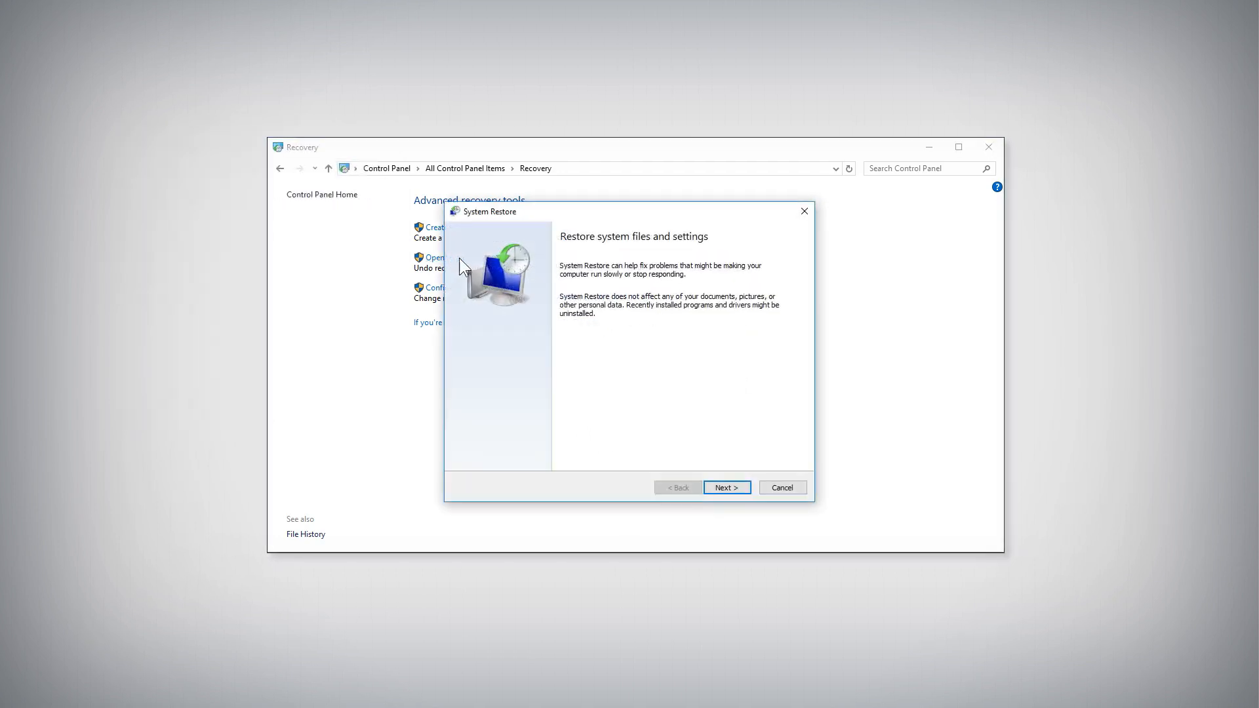
left_click(726, 488)
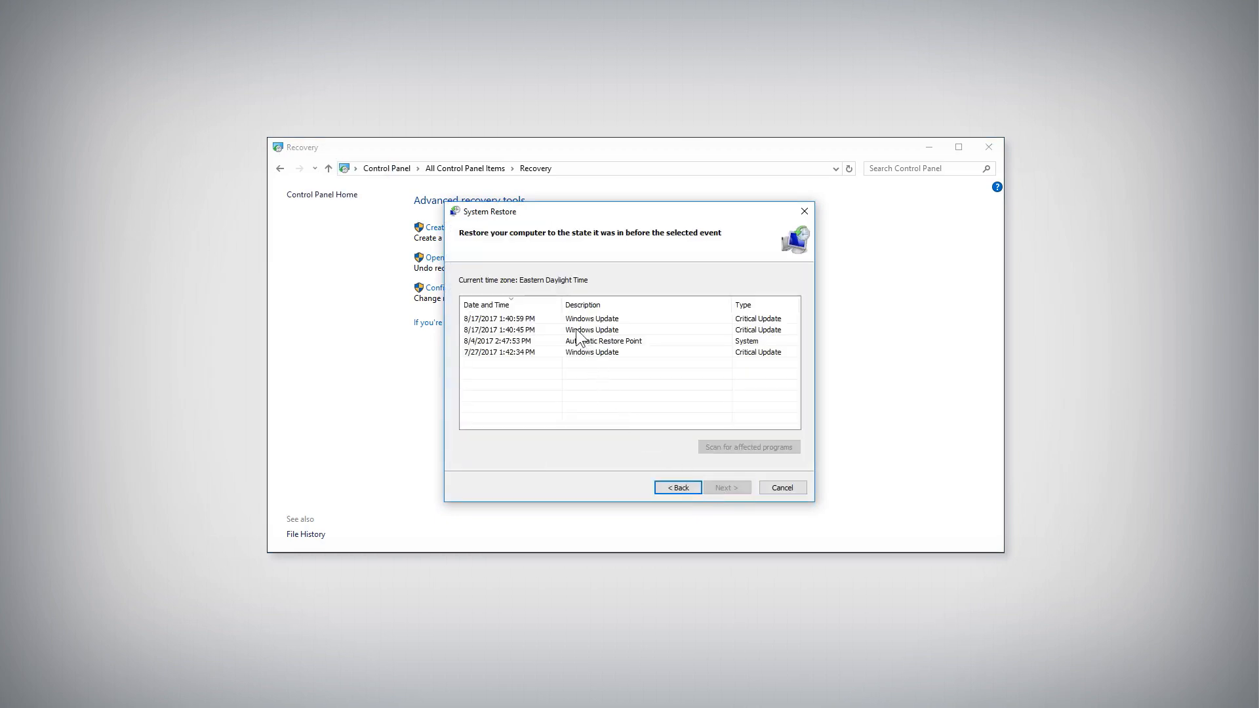
left_click(604, 341)
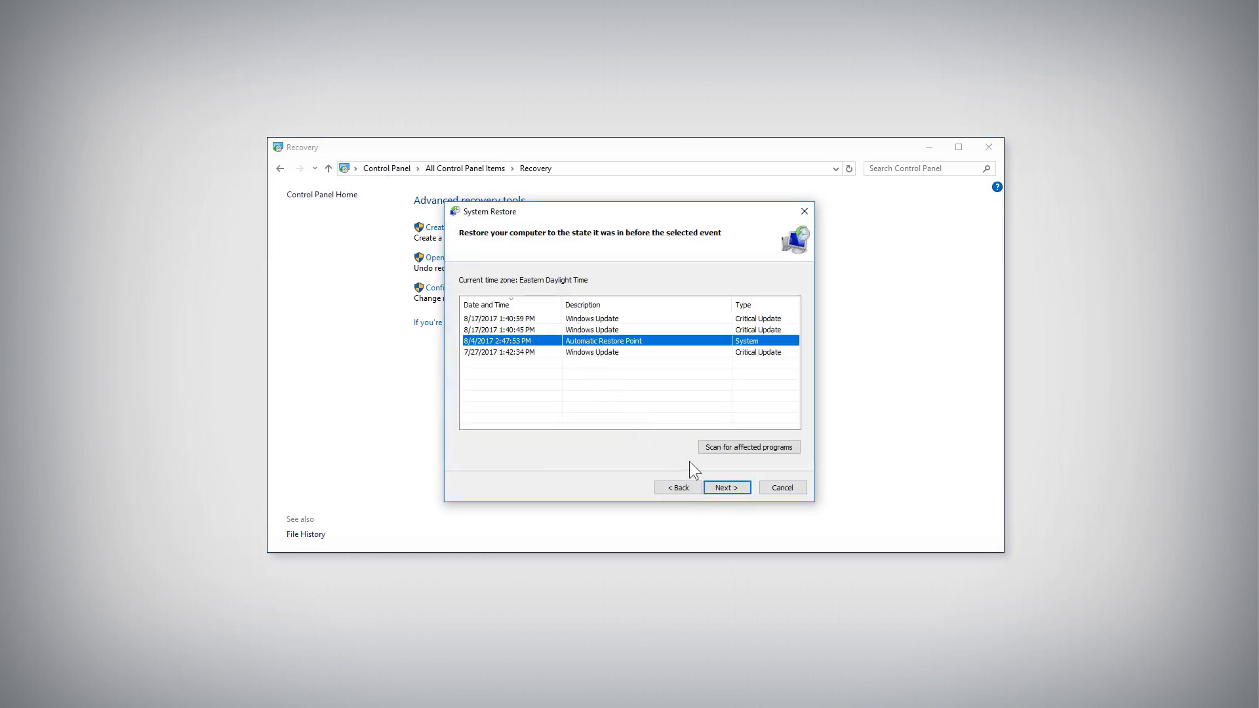